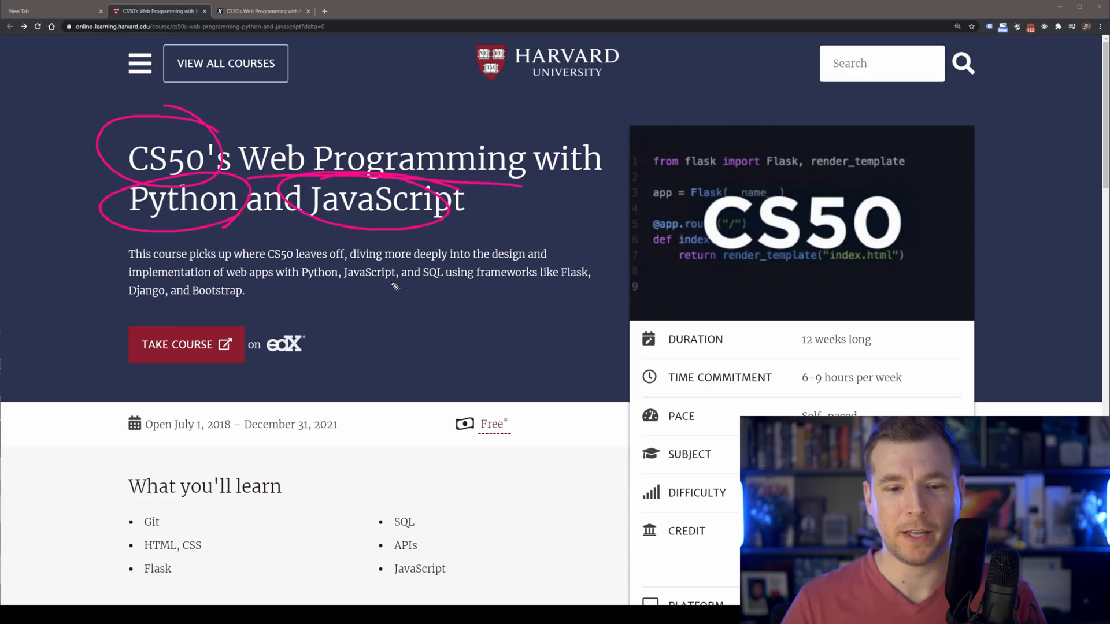
# Navigate from the Harvard listing to the CS50's Web Programming page on edX and highlight its details
pyautogui.scroll(-3)
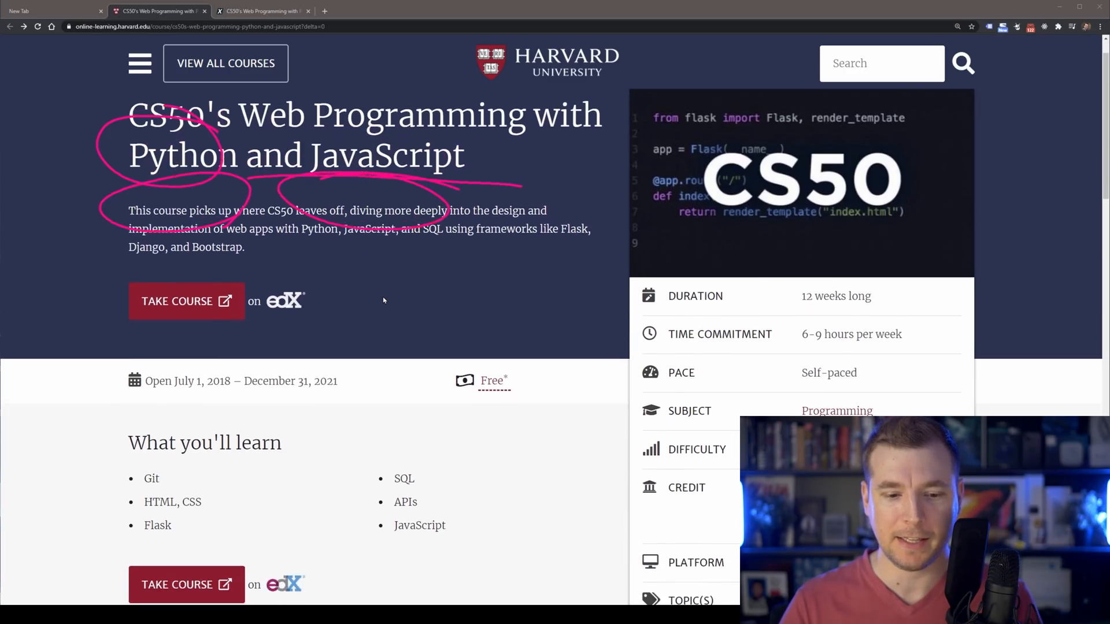
pyautogui.scroll(-3)
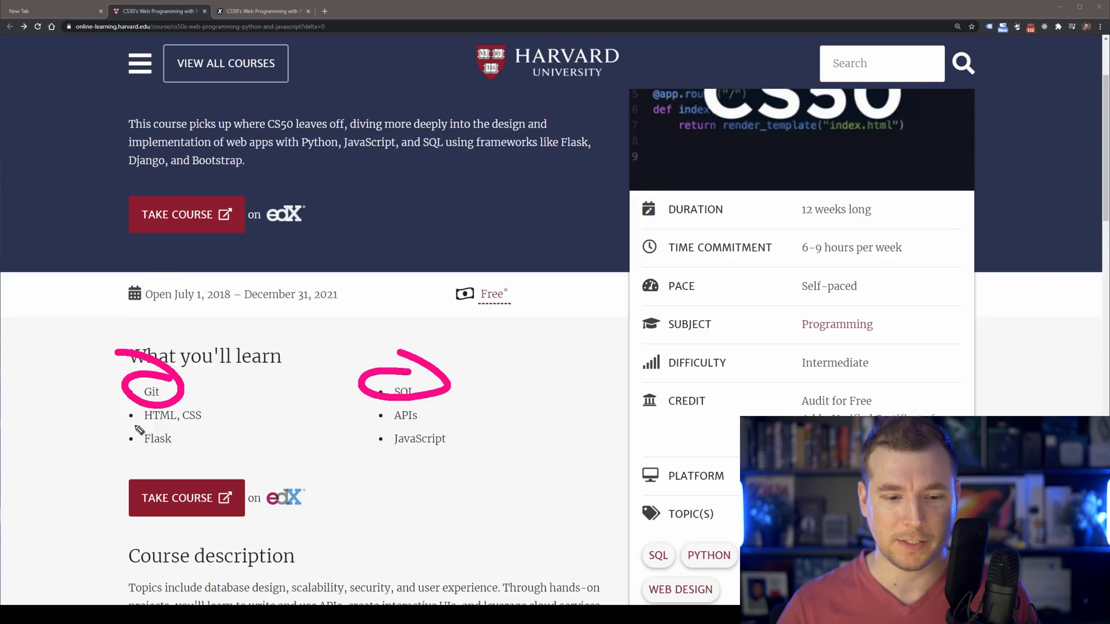
pyautogui.moveTo(131, 425); pyautogui.dragTo(244, 430)
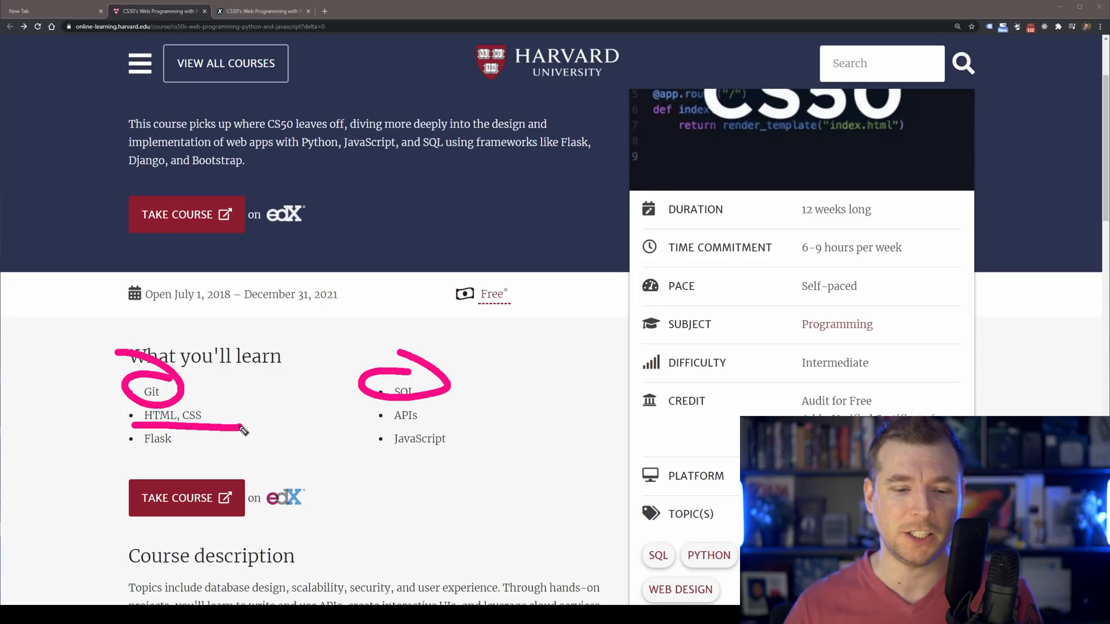
pyautogui.moveTo(364, 426); pyautogui.dragTo(466, 424)
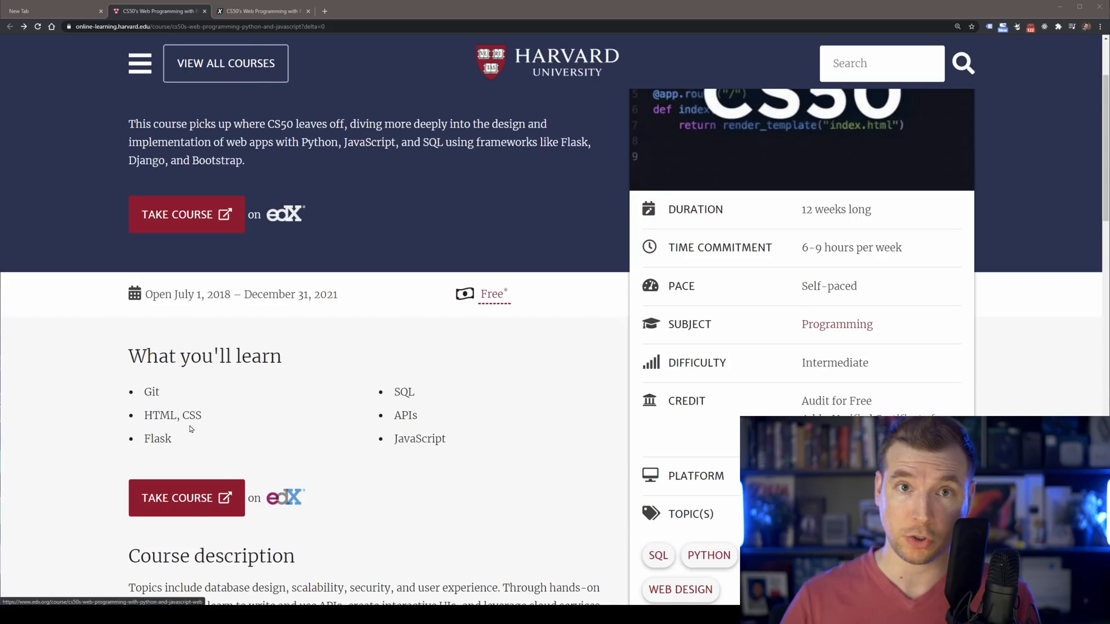
pyautogui.click(262, 10)
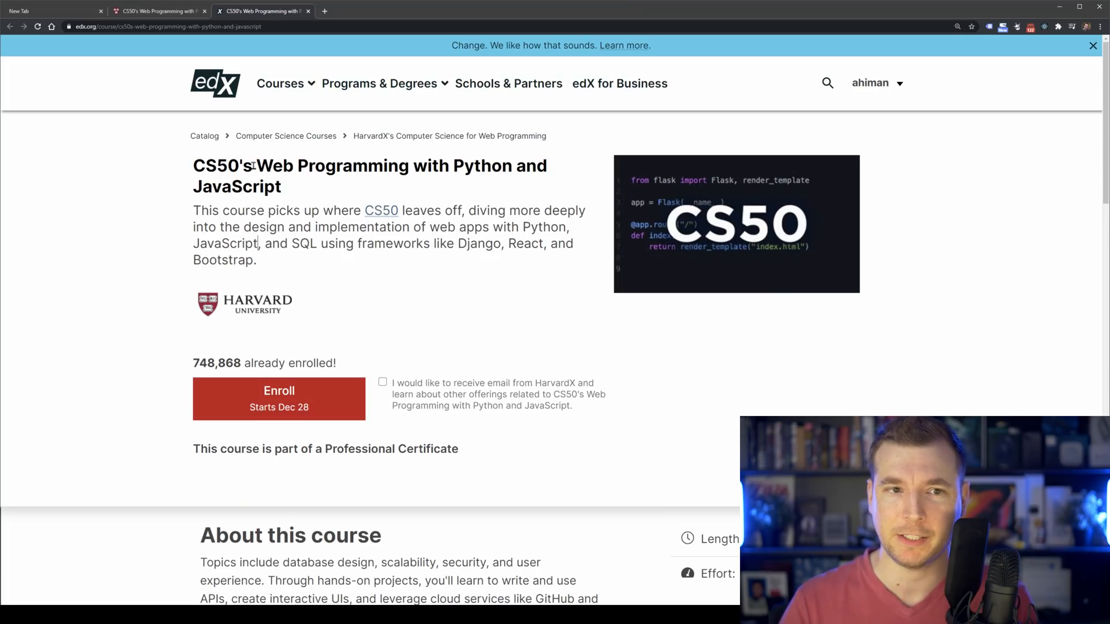
pyautogui.moveTo(191, 170)
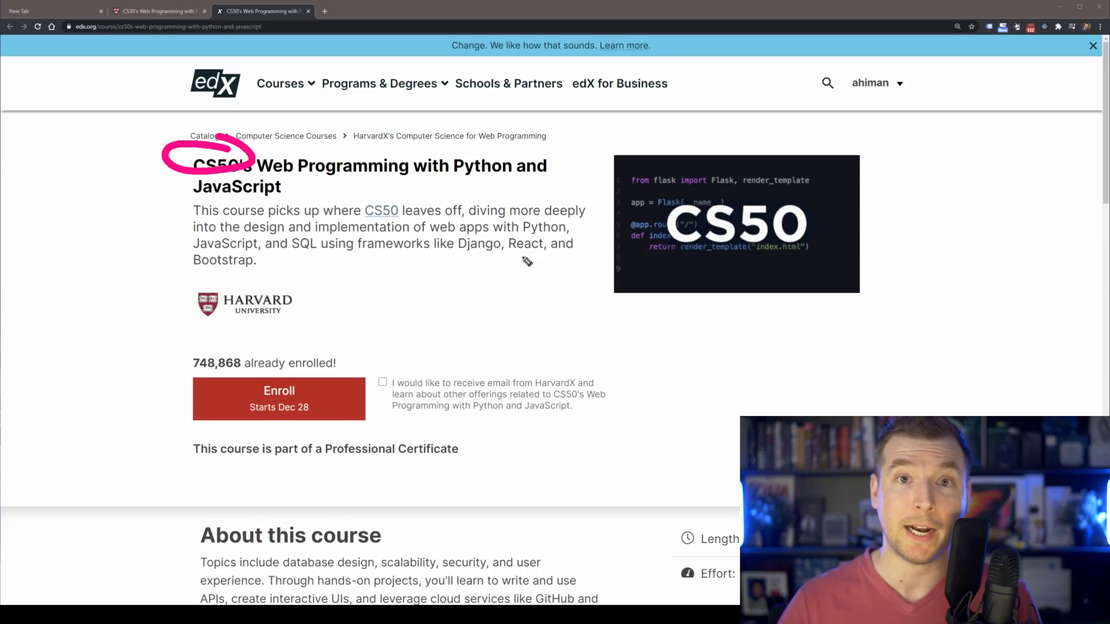
pyautogui.moveTo(439, 257); pyautogui.dragTo(587, 261)
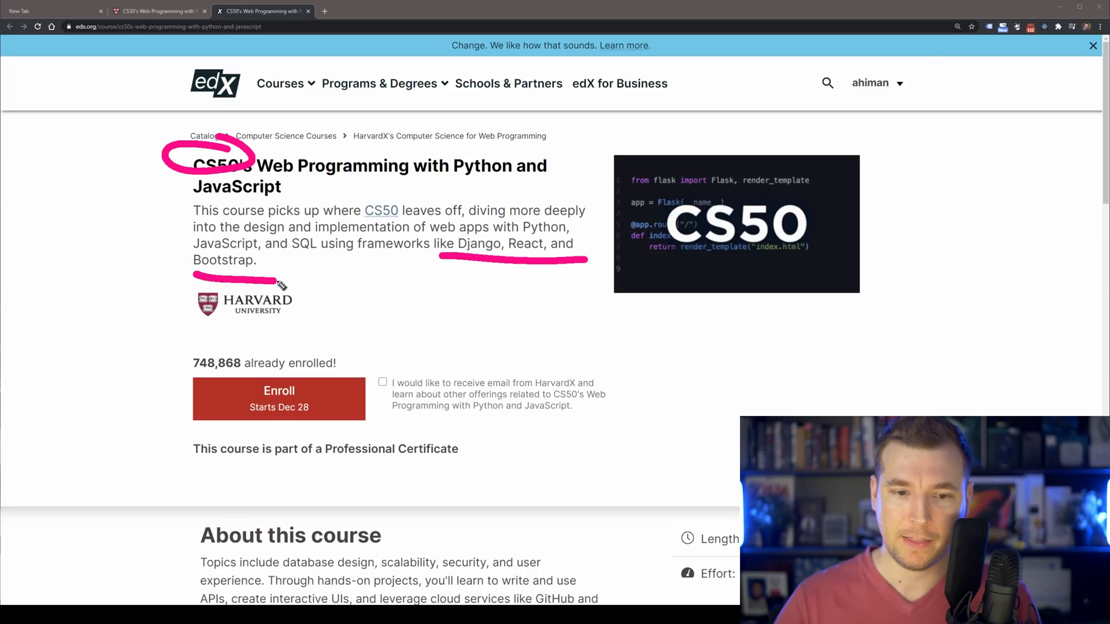
pyautogui.moveTo(293, 256); pyautogui.dragTo(423, 257)
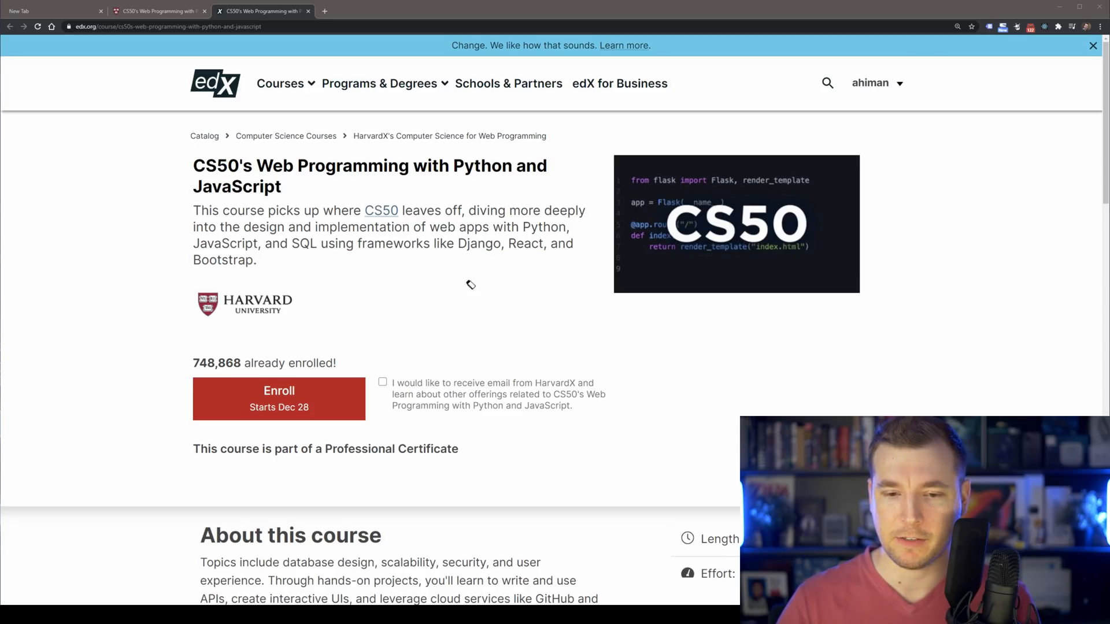
pyautogui.moveTo(163, 311)
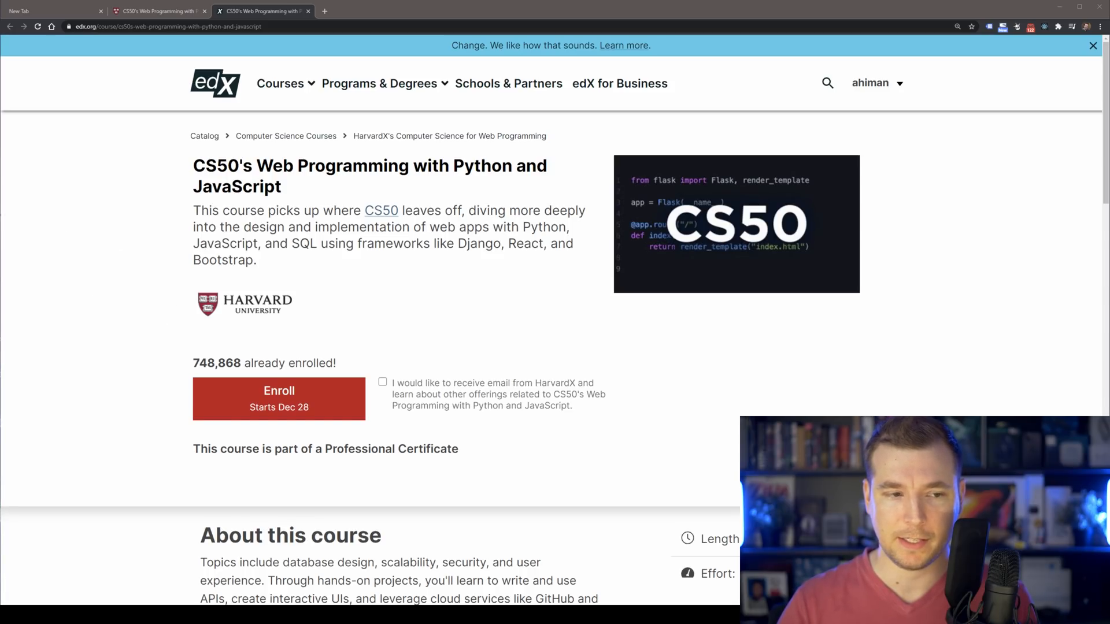
pyautogui.scroll(-3)
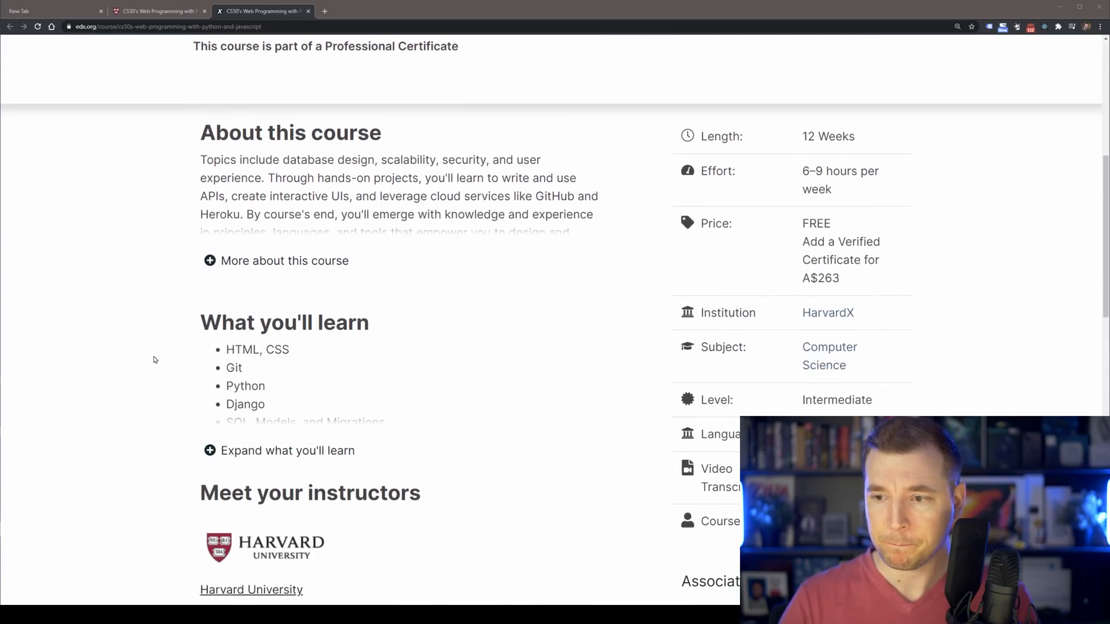
pyautogui.scroll(-3)
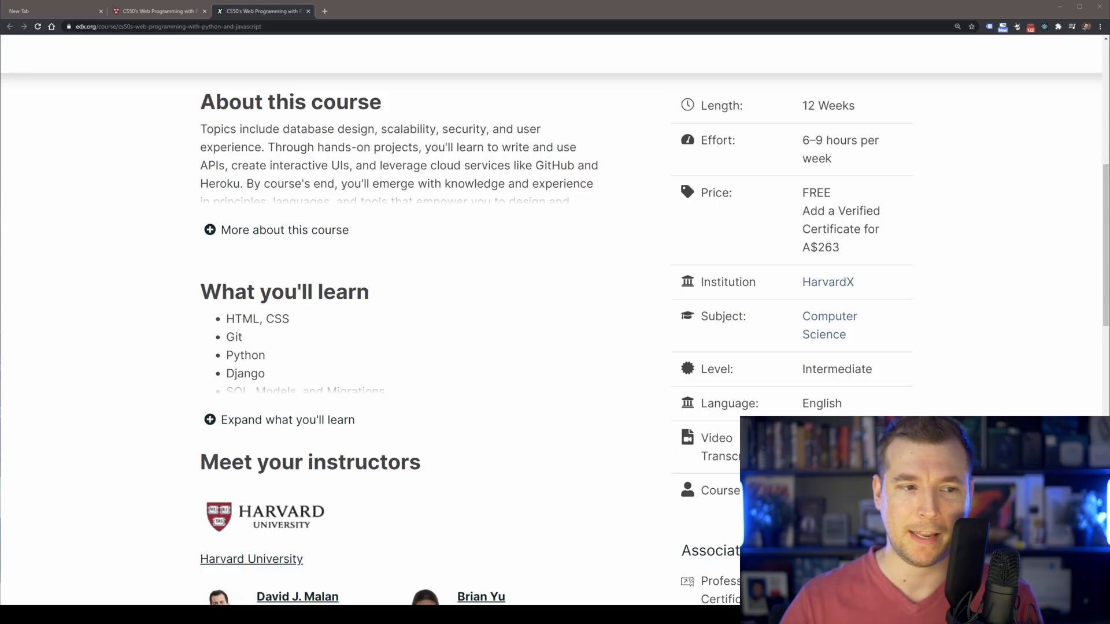
pyautogui.moveTo(694, 233)
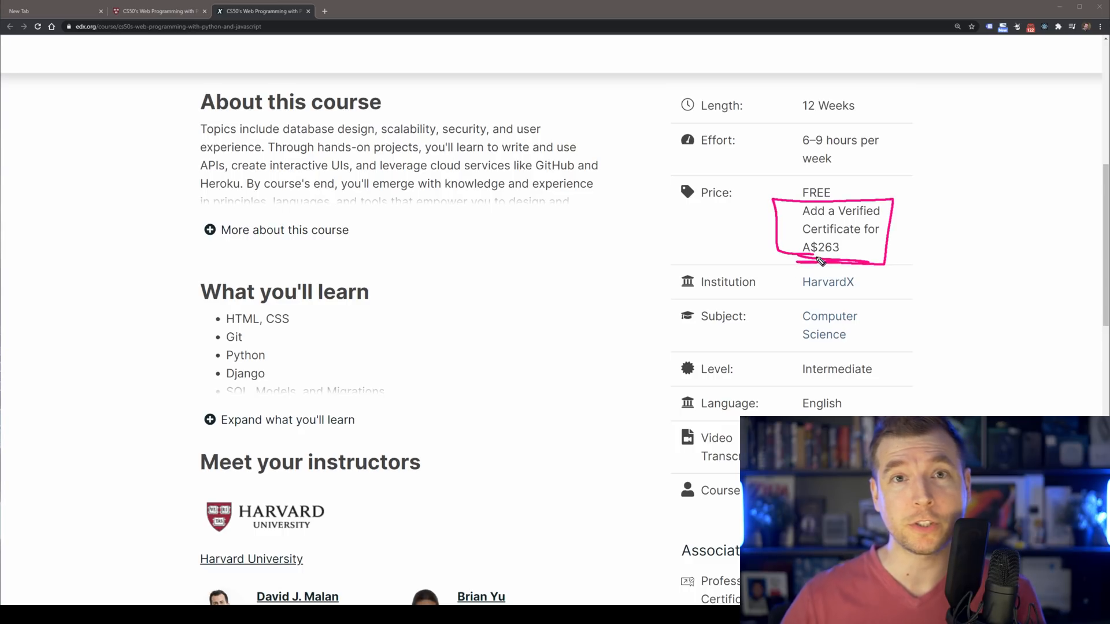
pyautogui.moveTo(870, 333)
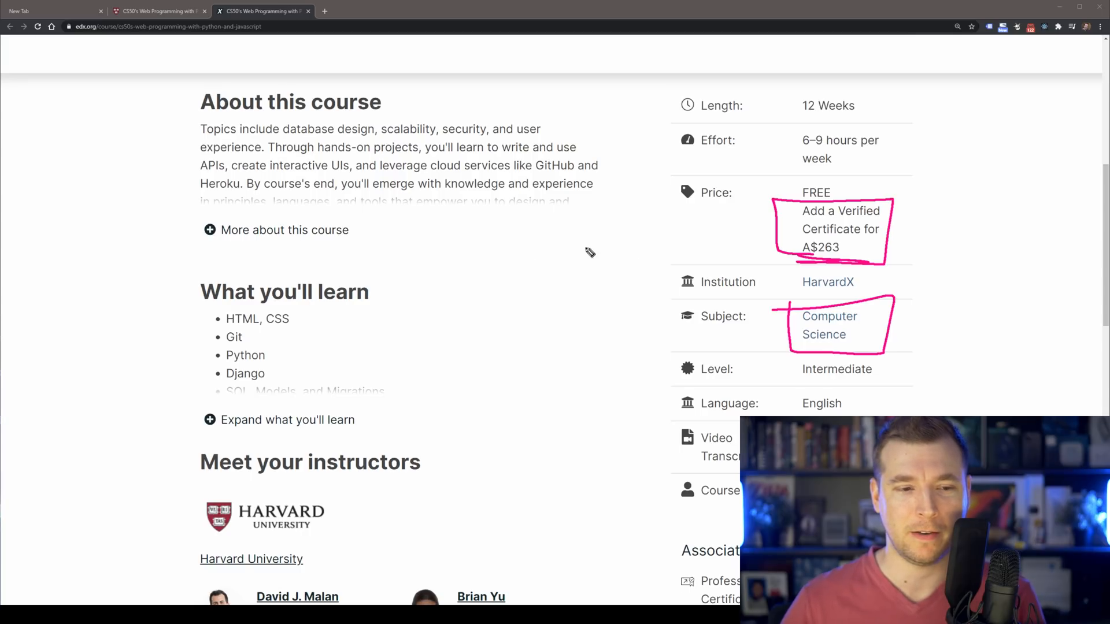
# Expand 'what you'll learn' to show HTML/CSS, Git, Python, Django, SQL and JavaScript topics
pyautogui.click(287, 420)
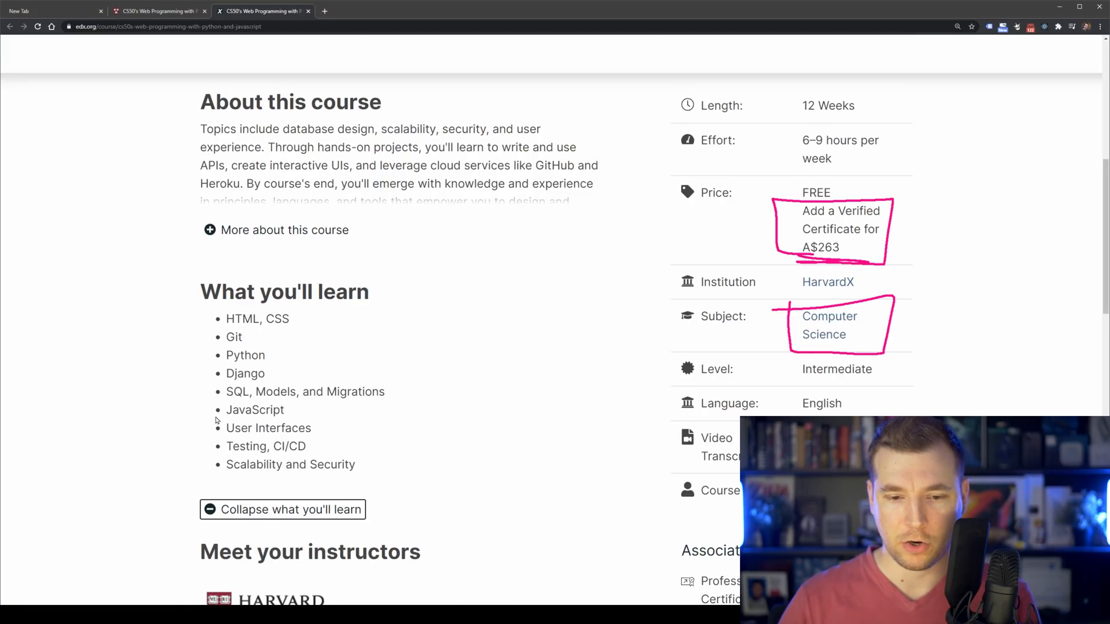
pyautogui.scroll(-3)
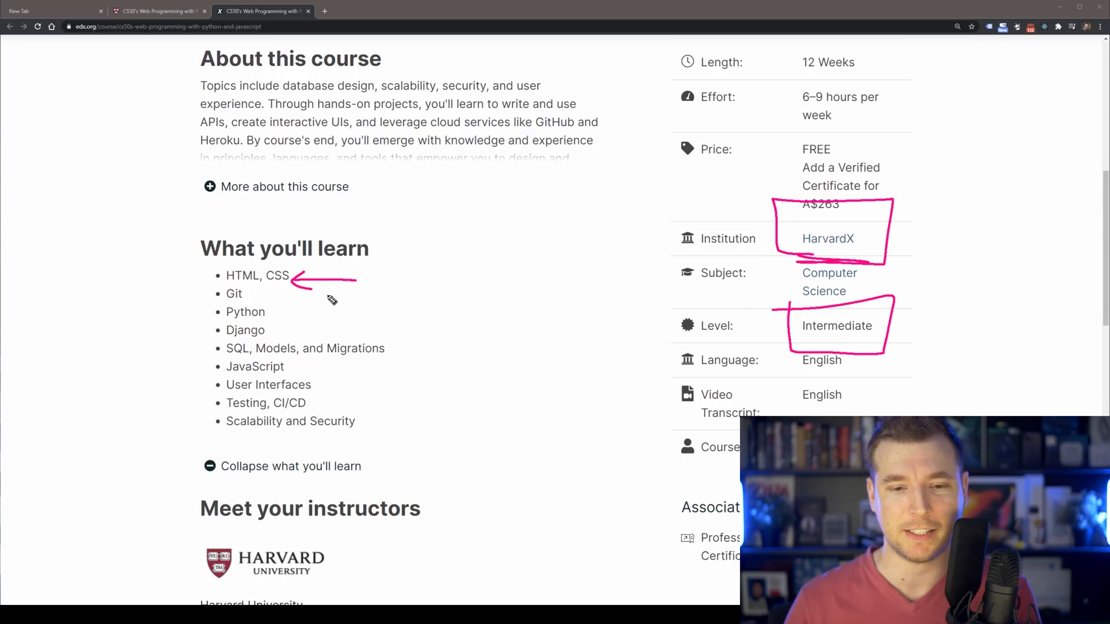
pyautogui.moveTo(326, 369)
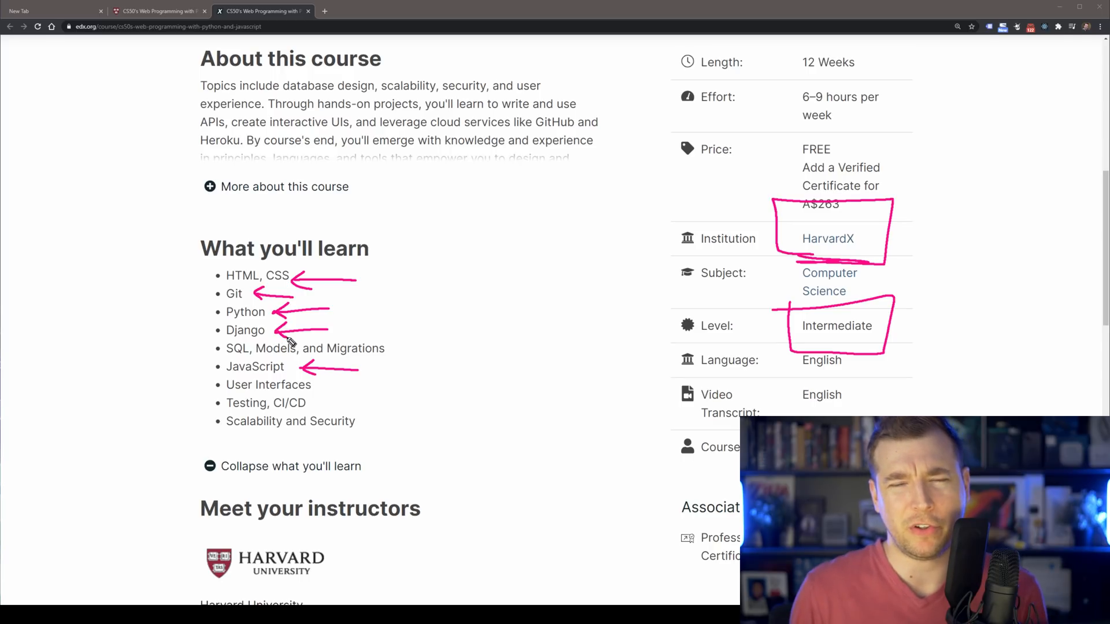
pyautogui.moveTo(392, 360)
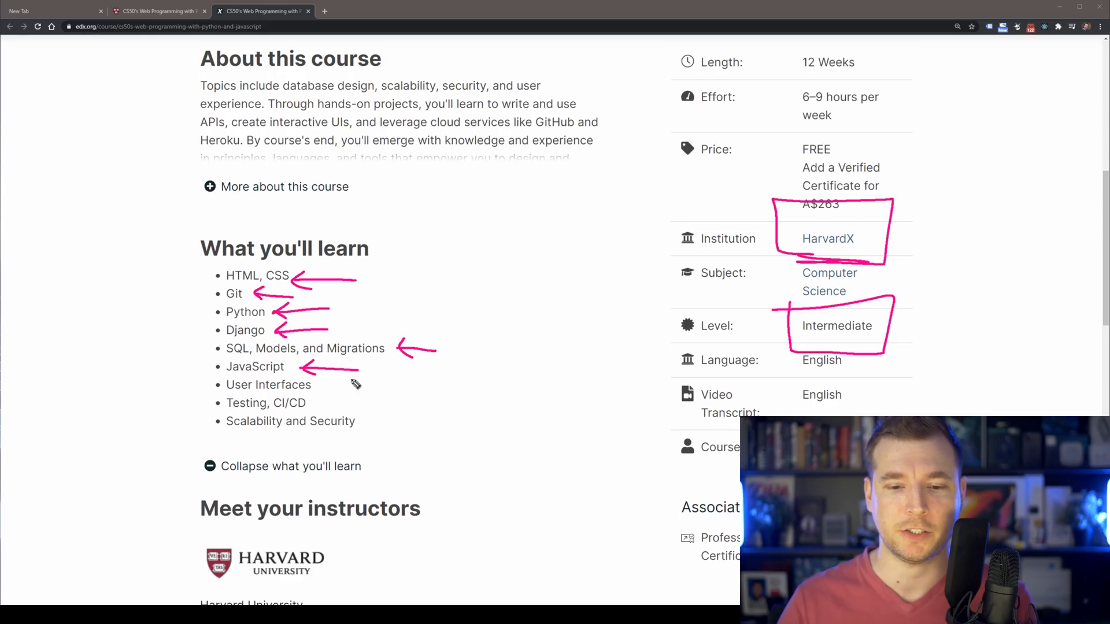
pyautogui.moveTo(368, 365); pyautogui.dragTo(397, 393)
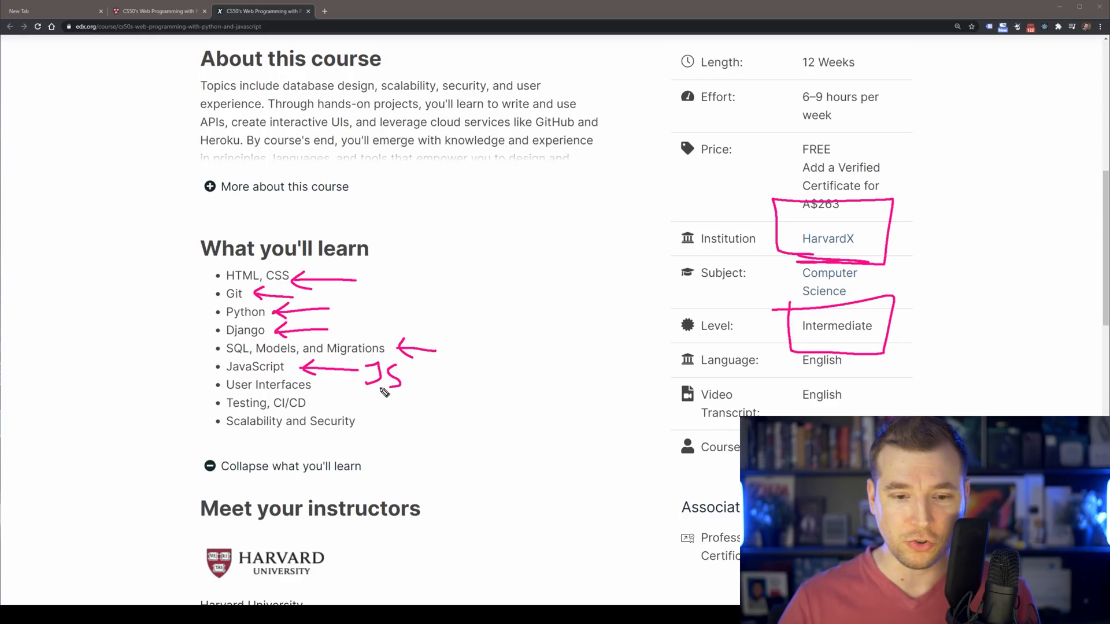
pyautogui.moveTo(323, 393)
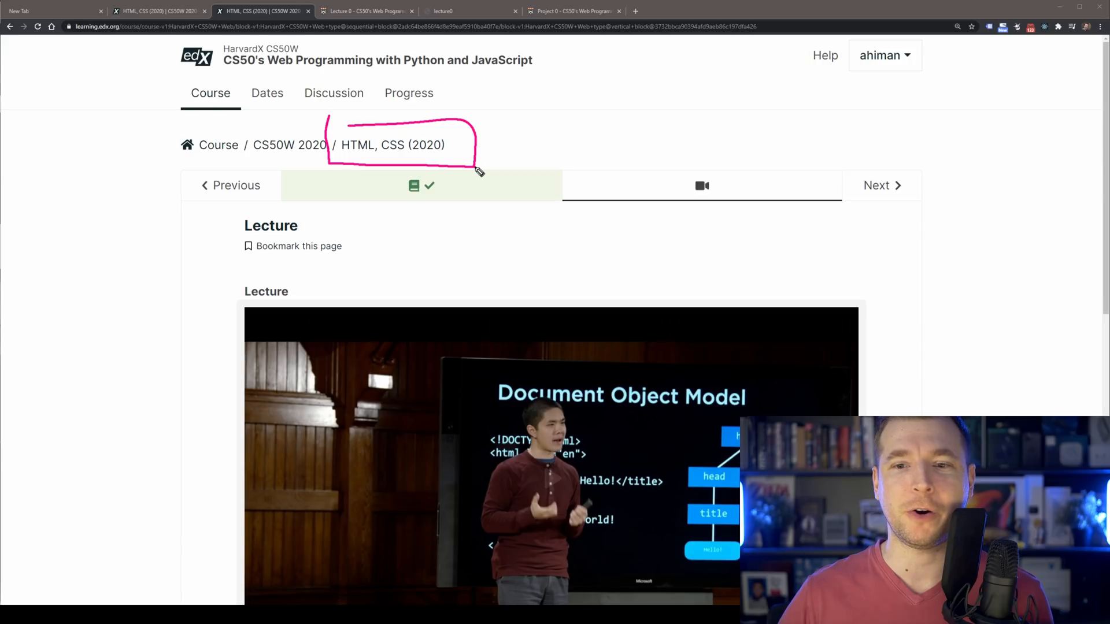
# View the HTML, CSS (2020) lecture video in the enrolled CS50W 2020 course
pyautogui.moveTo(482, 173); pyautogui.dragTo(528, 290)
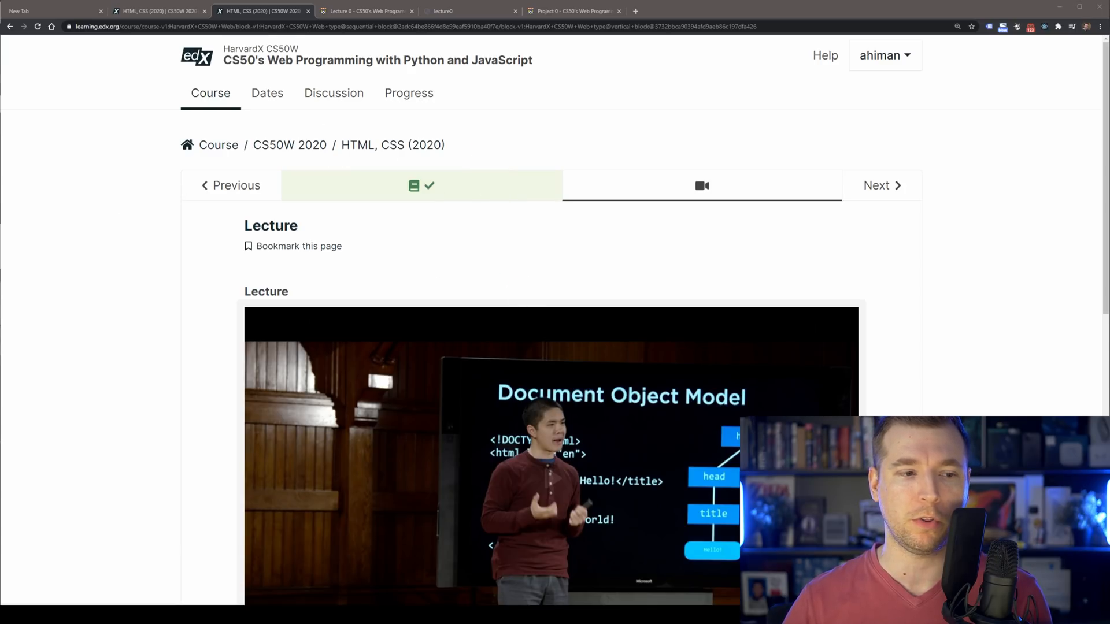
# Review the Lecture 0 notes and lecture0 slides, then land on the Project 0 page
pyautogui.click(365, 10)
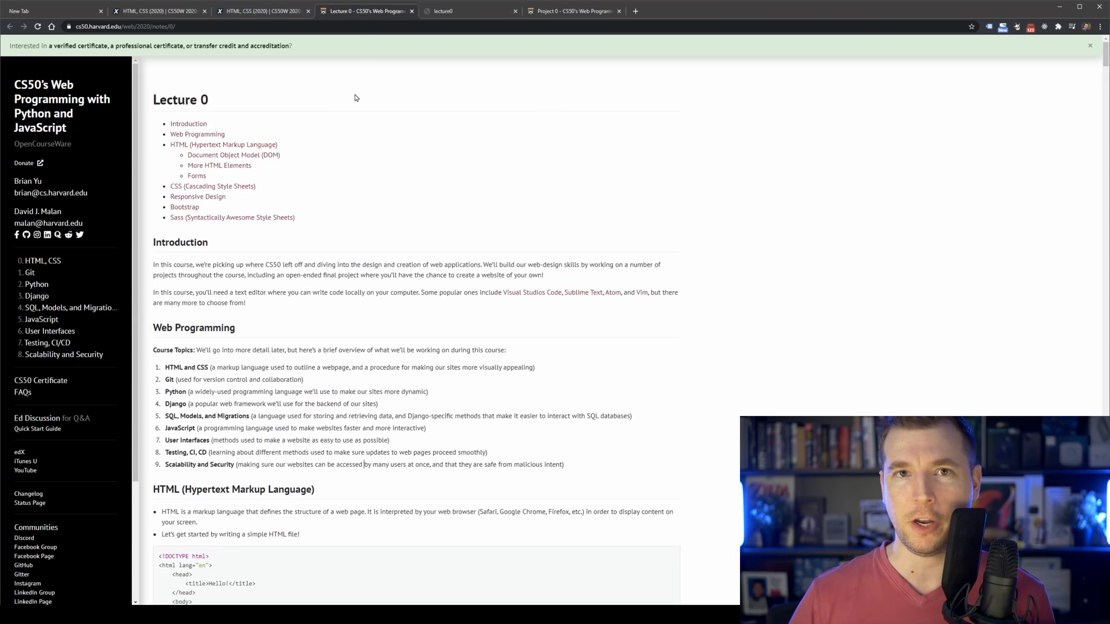
pyautogui.click(467, 10)
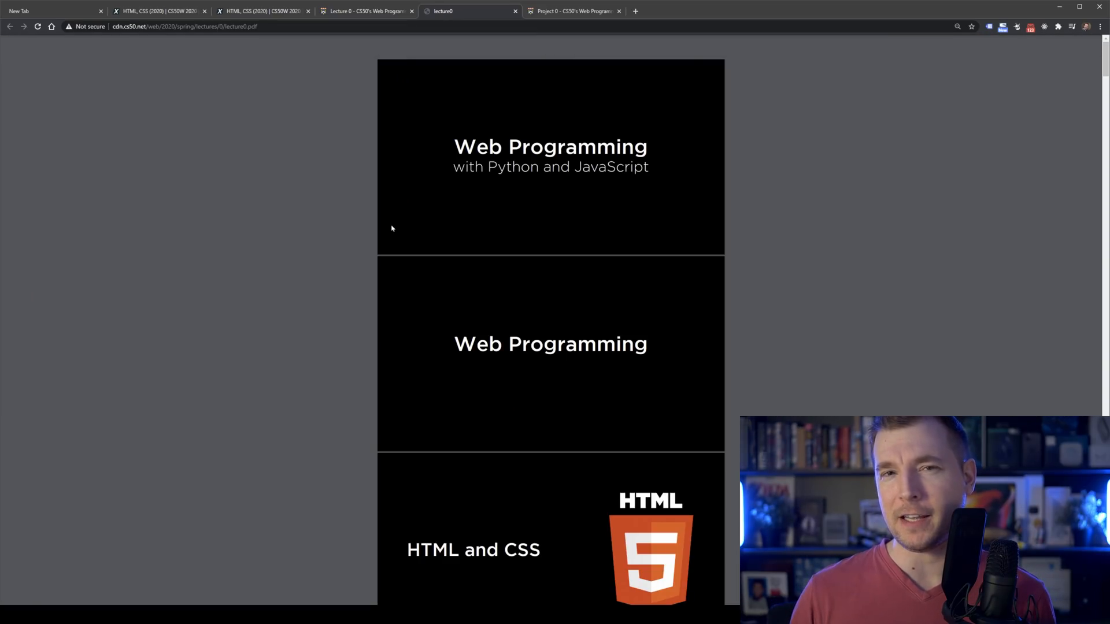
pyautogui.click(573, 10)
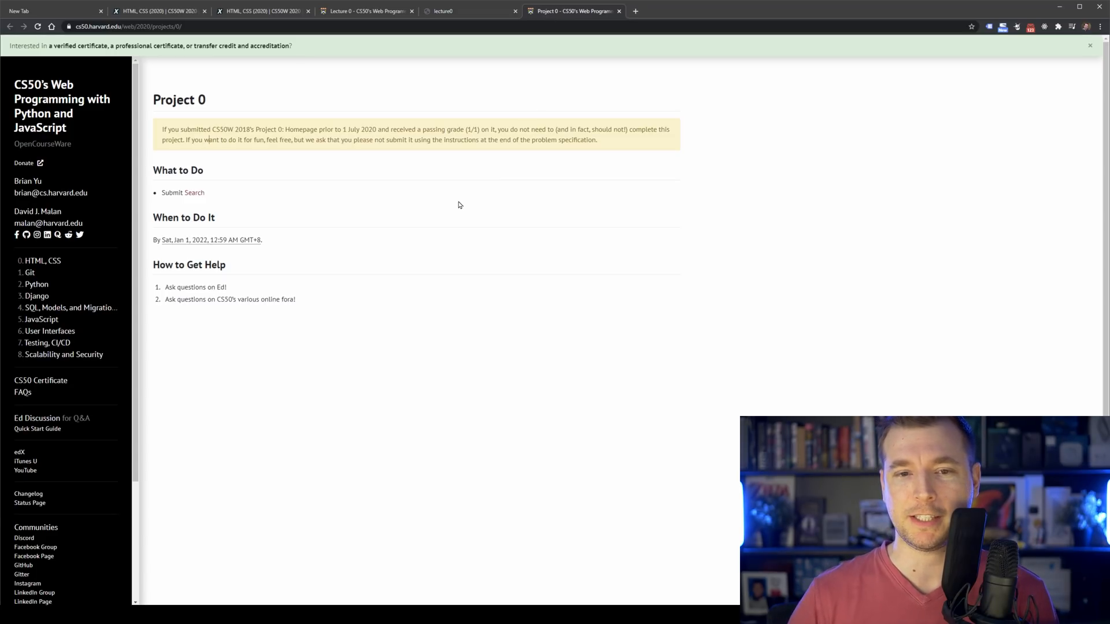